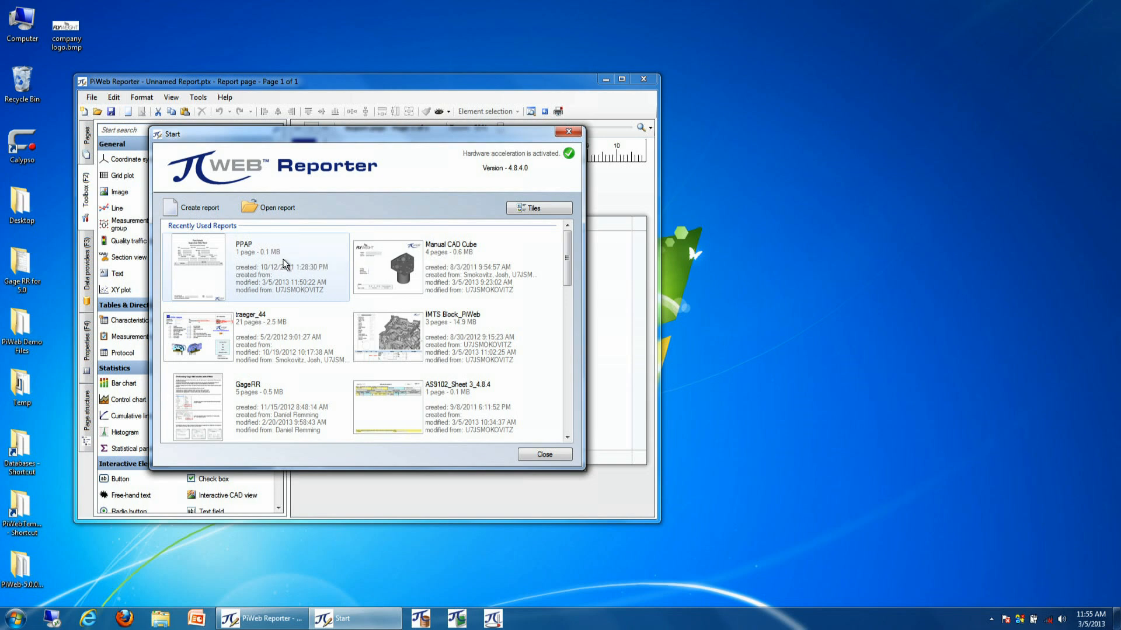
# - Open the recent PPAP report and maximize the Reporter window
pyautogui.doubleClick(198, 264)
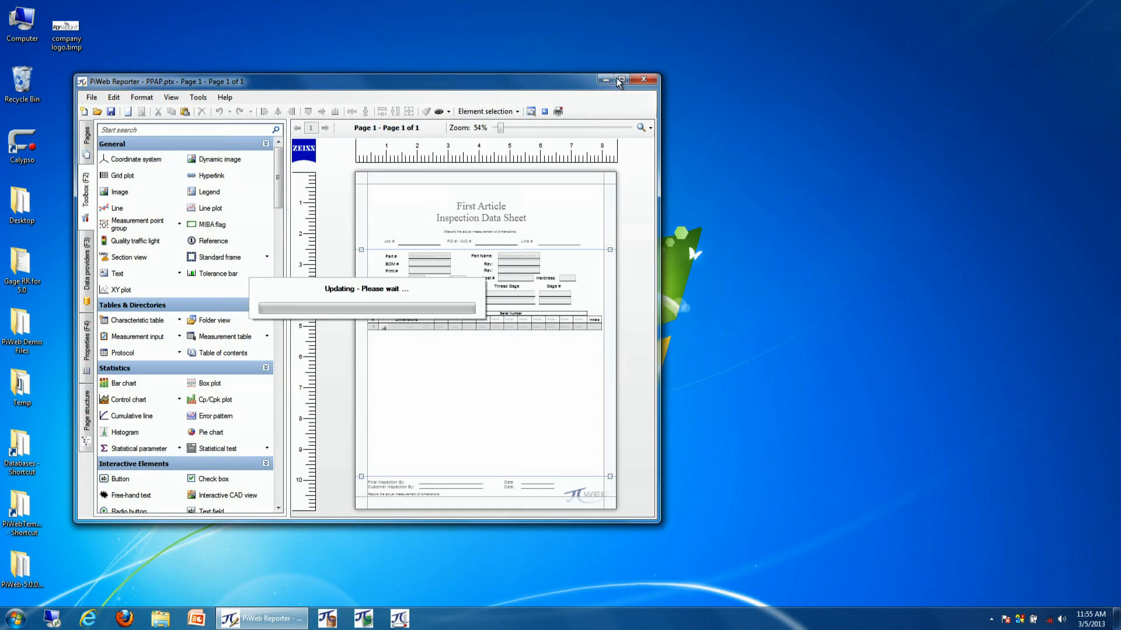
pyautogui.click(620, 79)
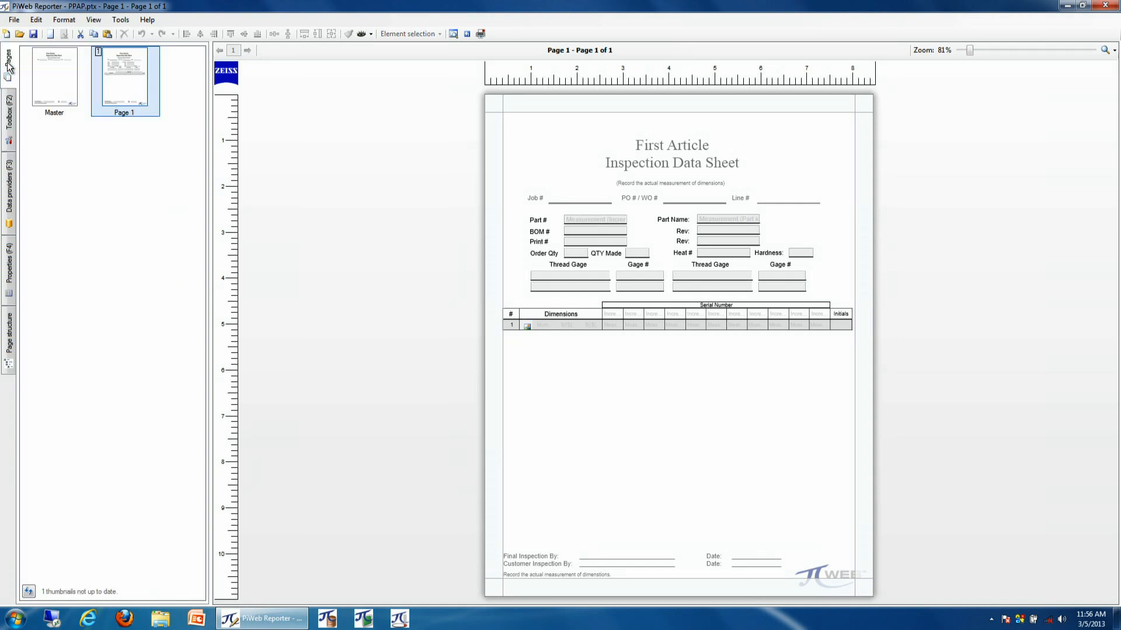
# - On the Master page, change the title 'First Article Inspection Data Sheet' to 'FAIR'
pyautogui.click(54, 77)
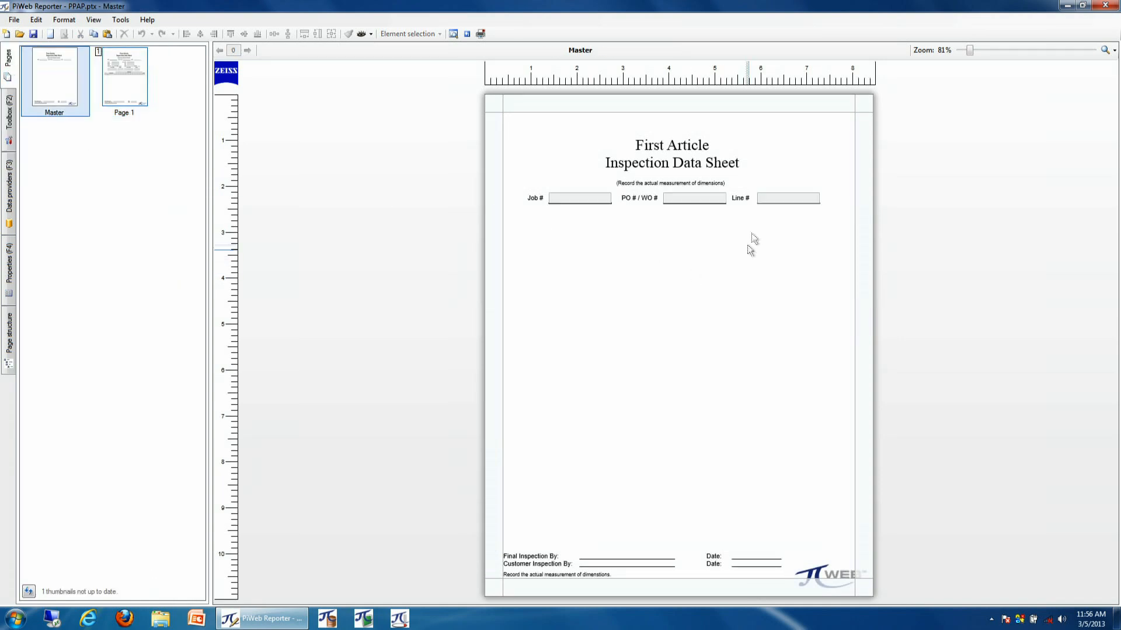
pyautogui.moveTo(661, 143)
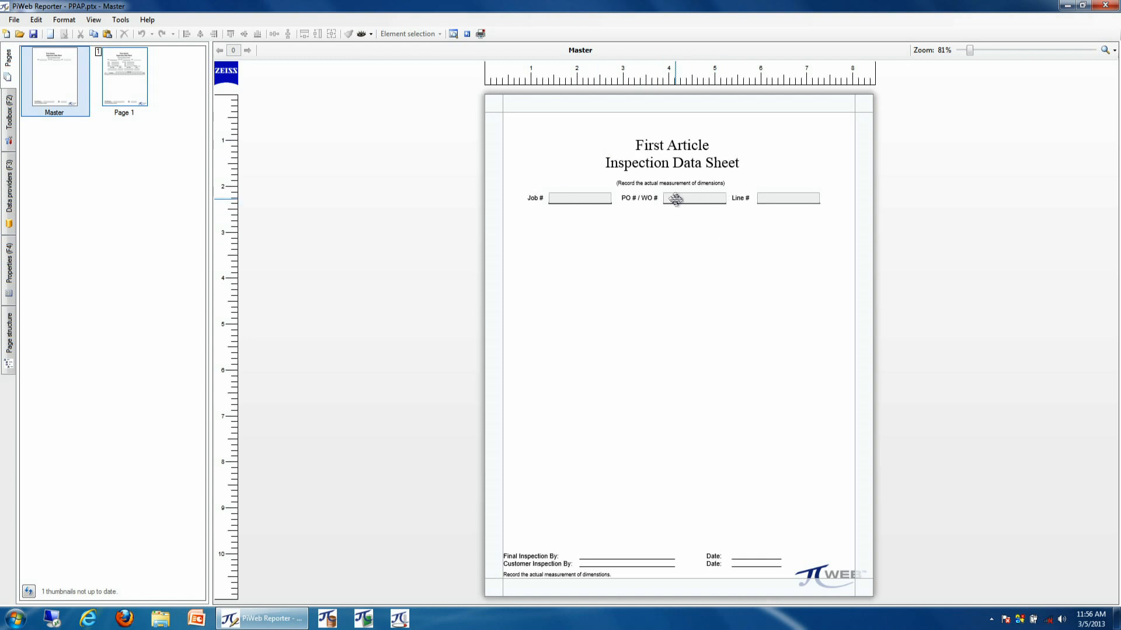
pyautogui.moveTo(686, 172)
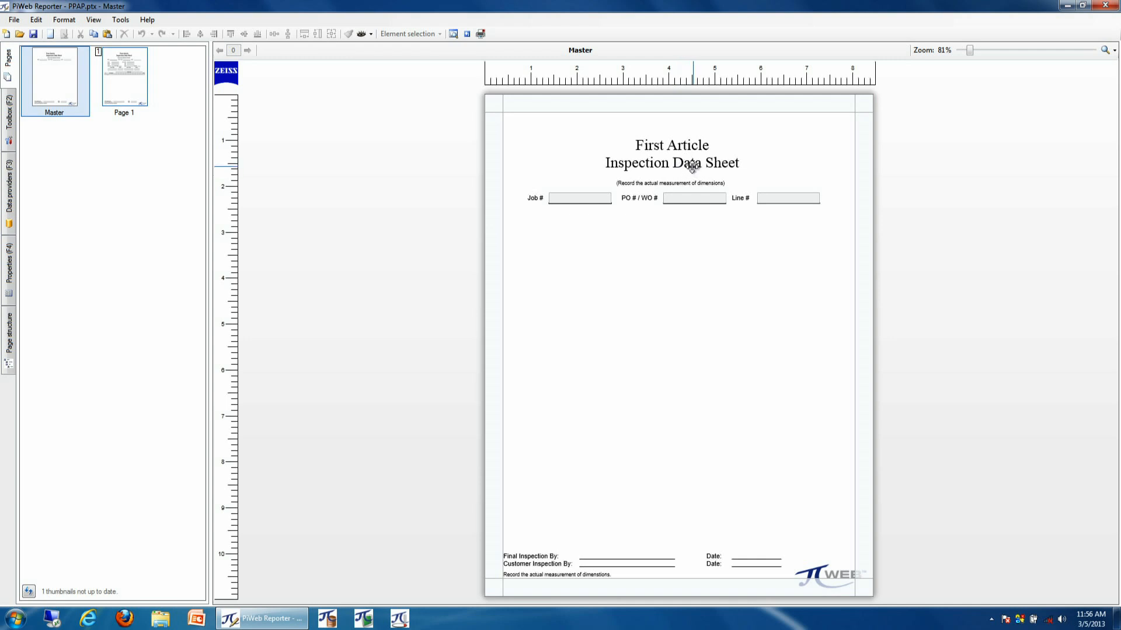
pyautogui.click(670, 153)
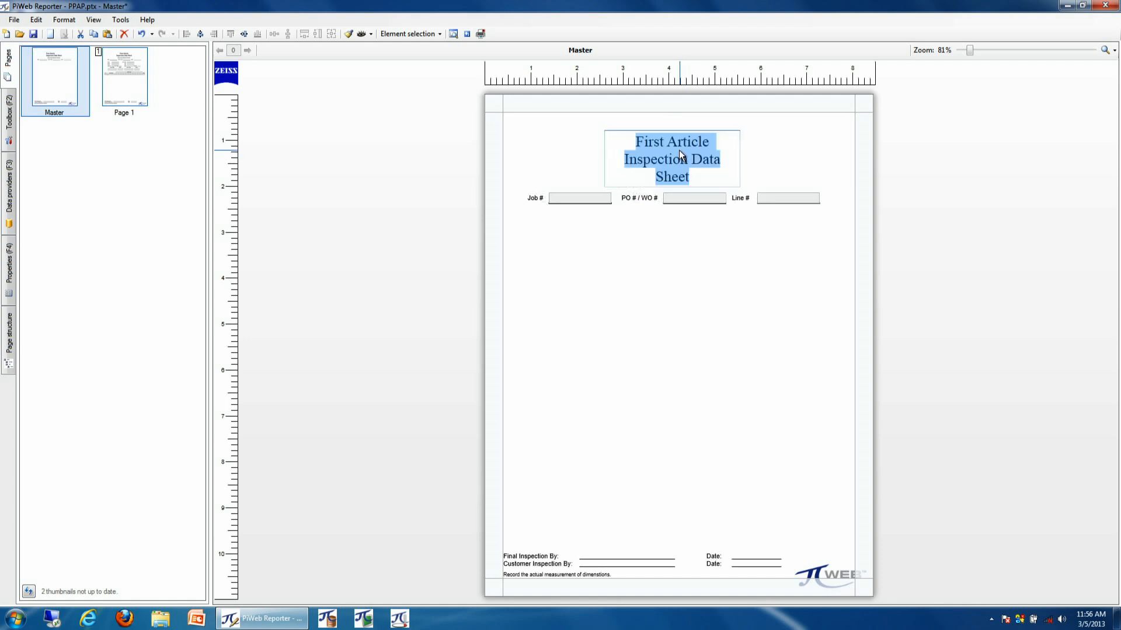
pyautogui.write('FAIR')
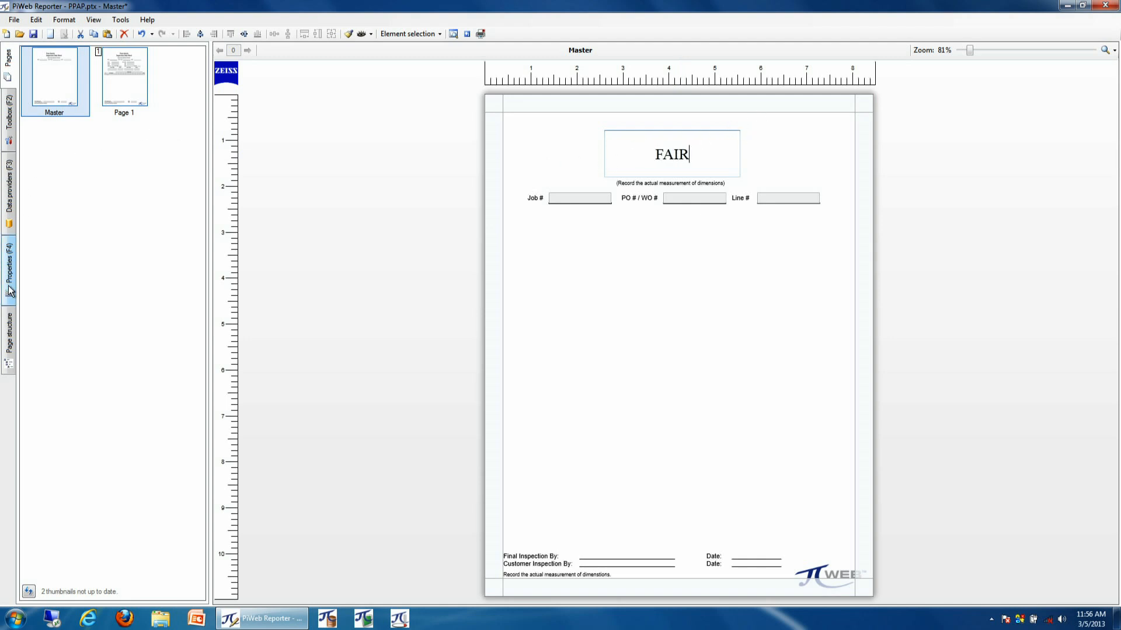
# - Set the FAIR title font to 36-point bold Times New Roman
pyautogui.click(671, 153)
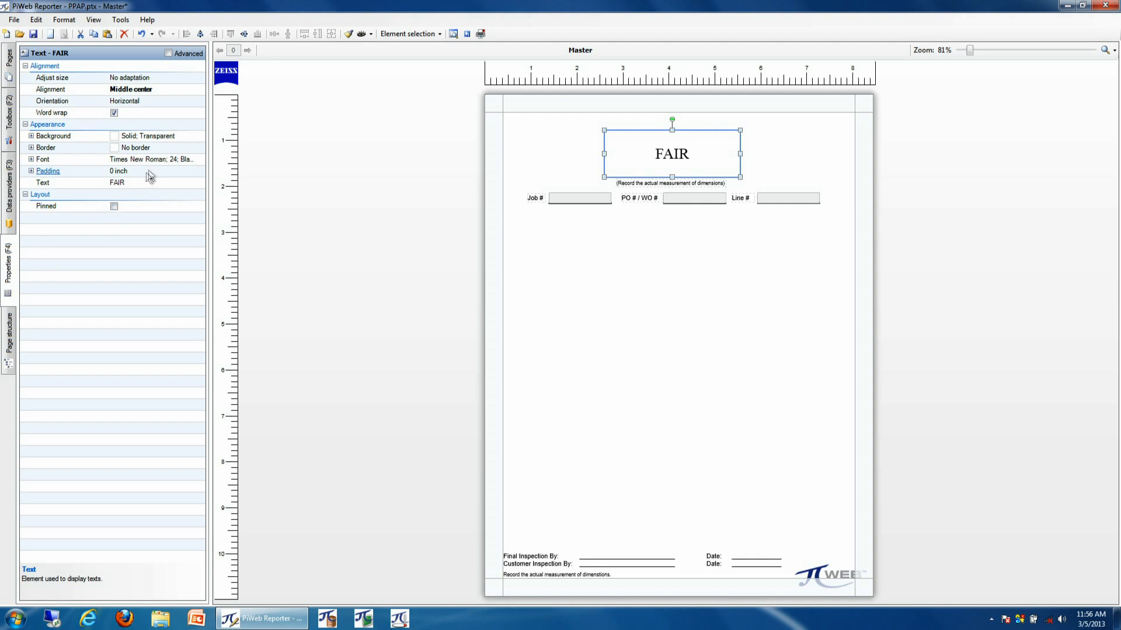
pyautogui.click(189, 159)
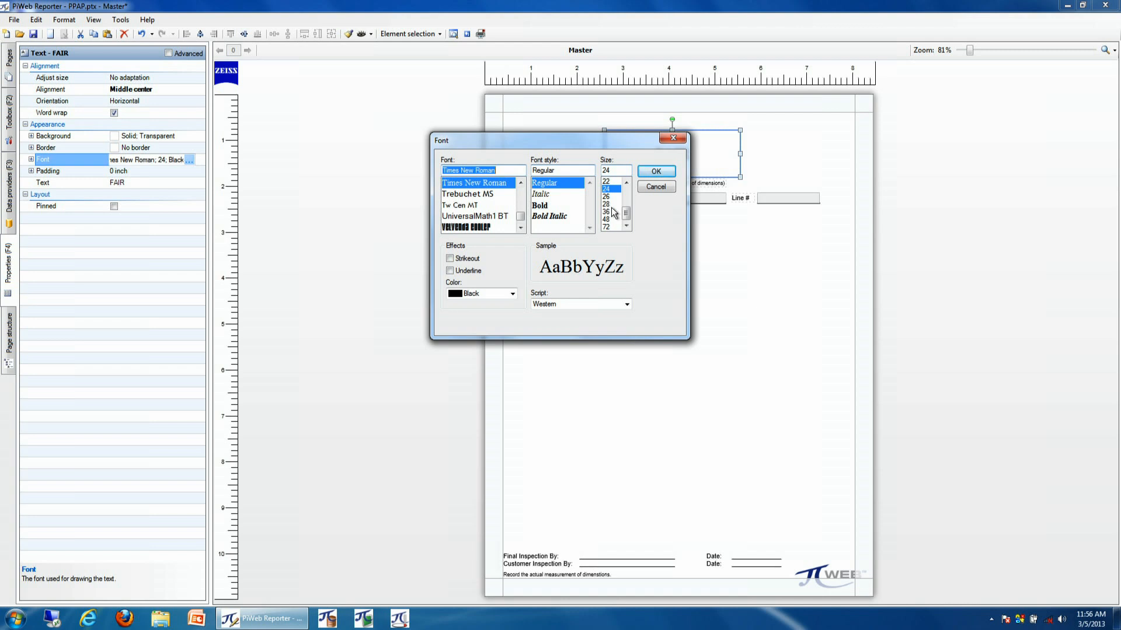
pyautogui.click(606, 212)
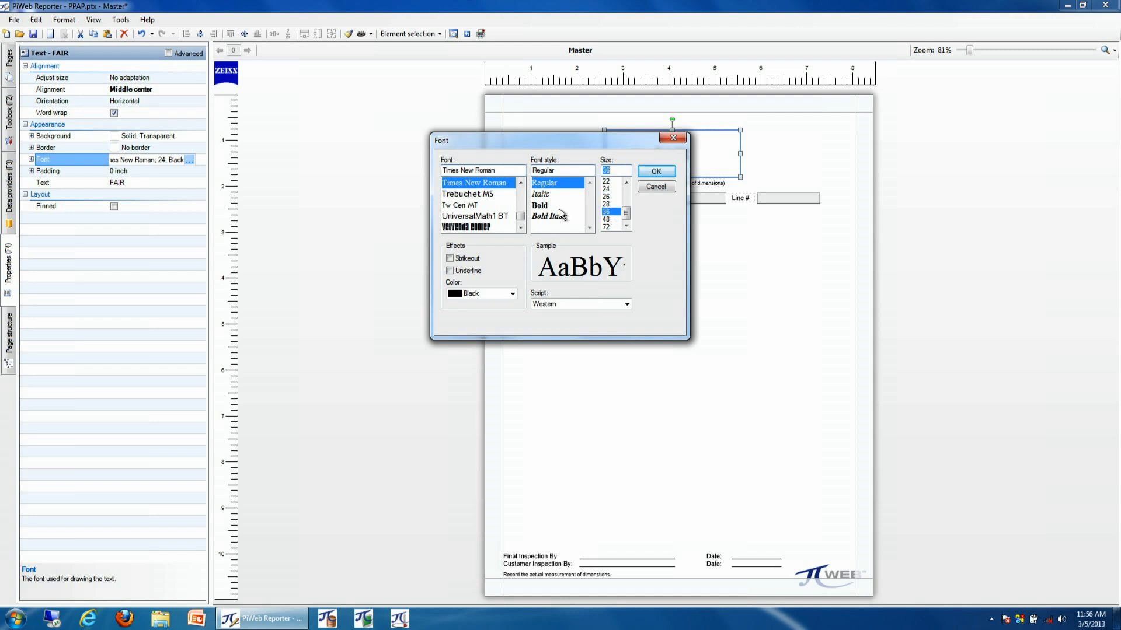
pyautogui.click(655, 171)
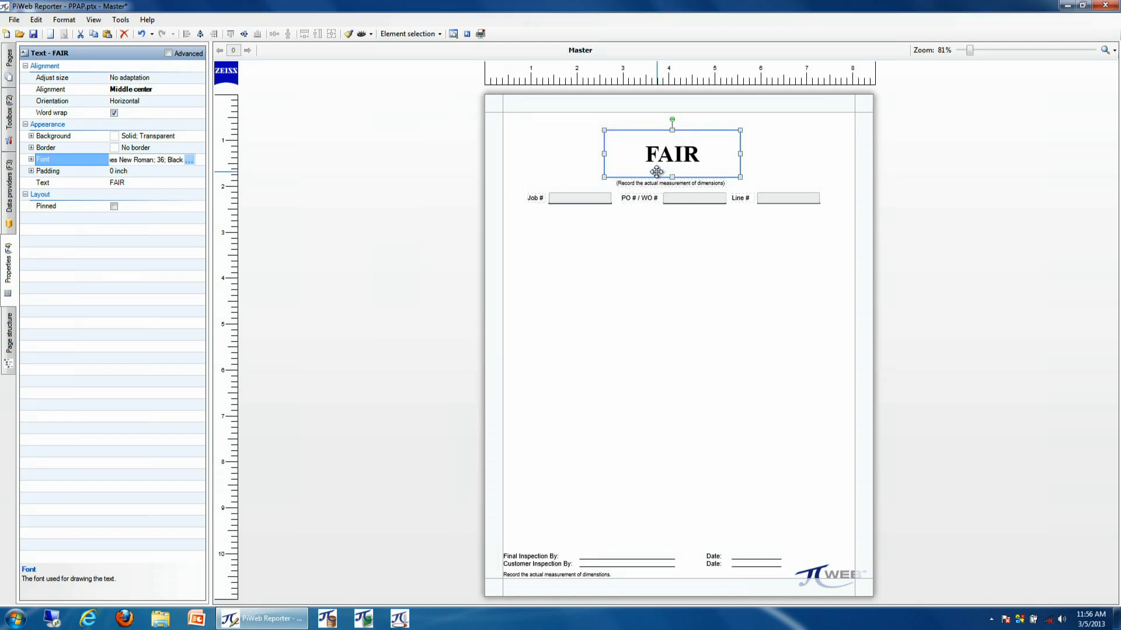
pyautogui.click(445, 215)
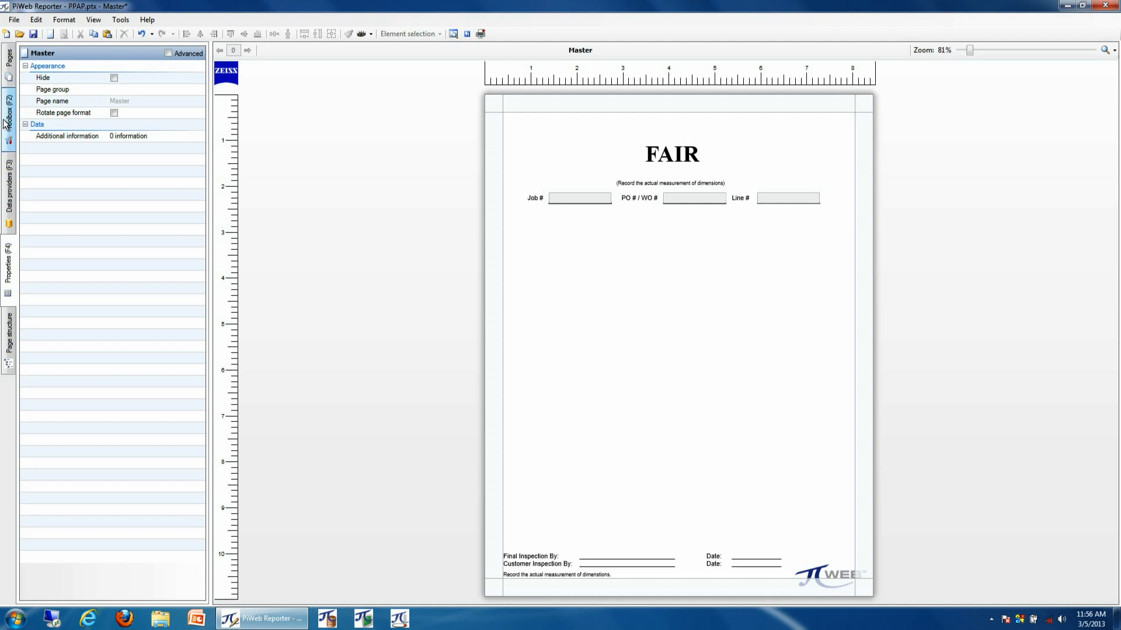
# - Add an Image element left of the title and select company logo.bmp to load
pyautogui.click(7, 114)
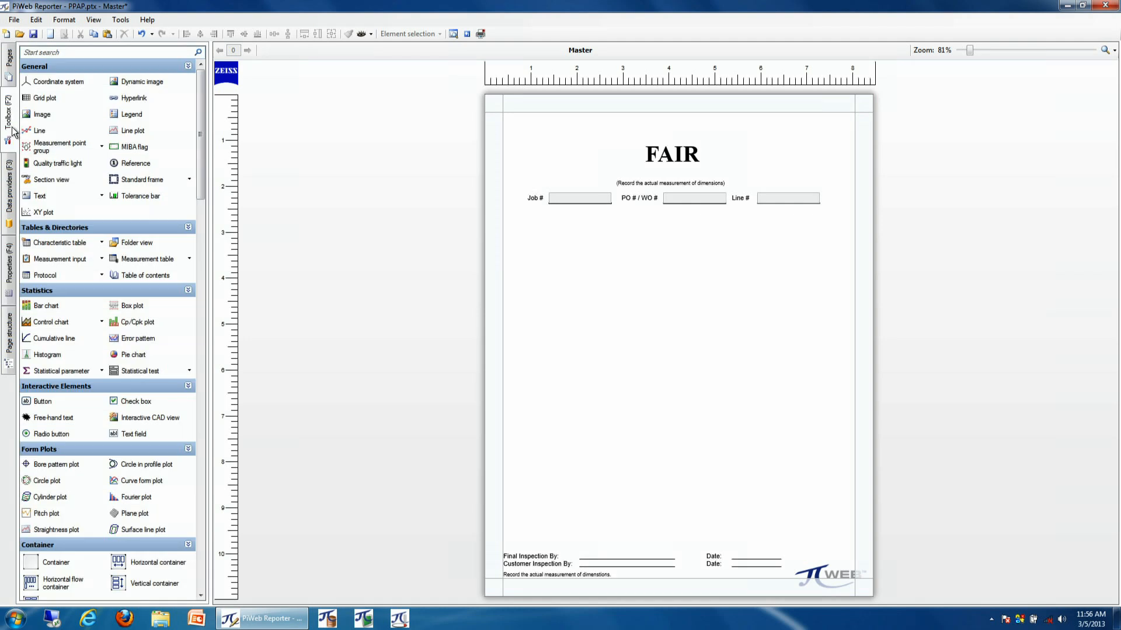
pyautogui.moveTo(13, 130)
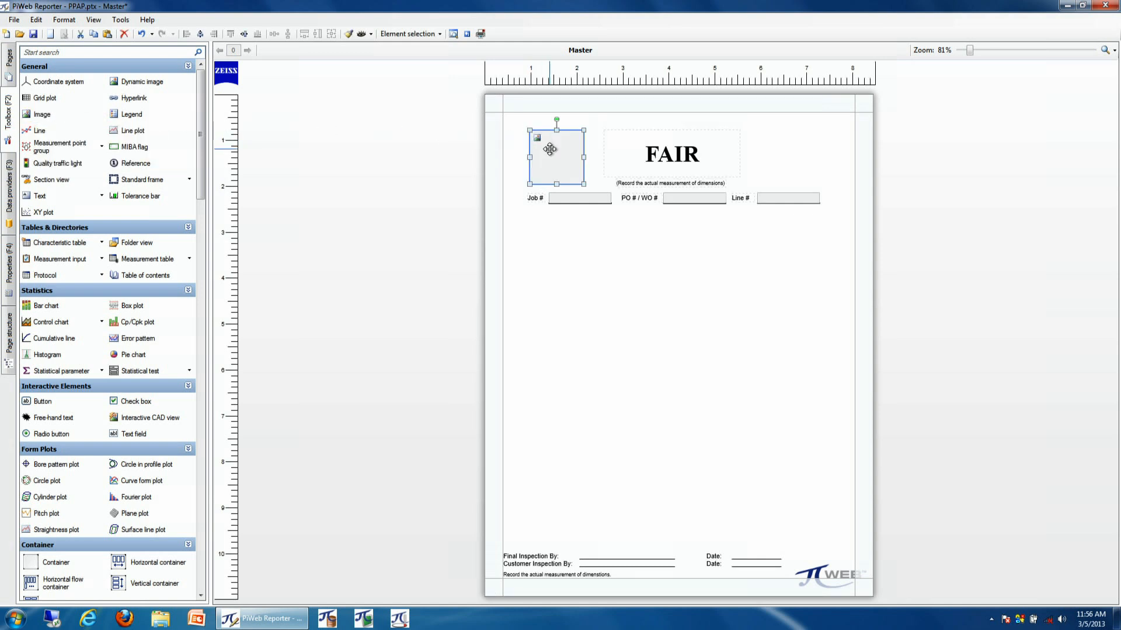
pyautogui.rightClick(556, 150)
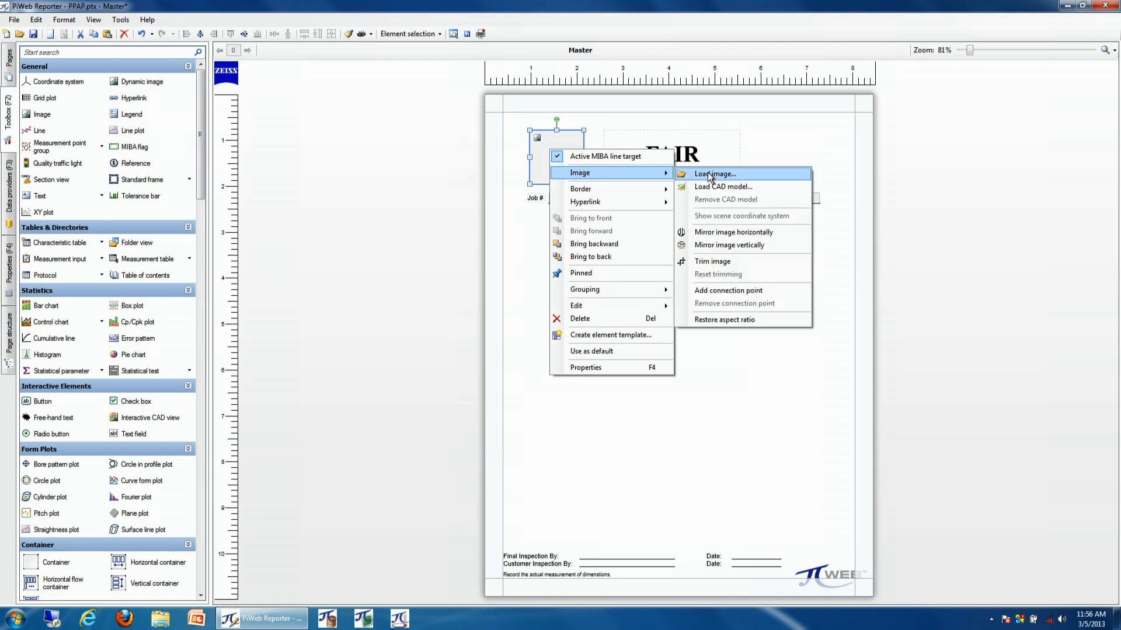
pyautogui.click(713, 174)
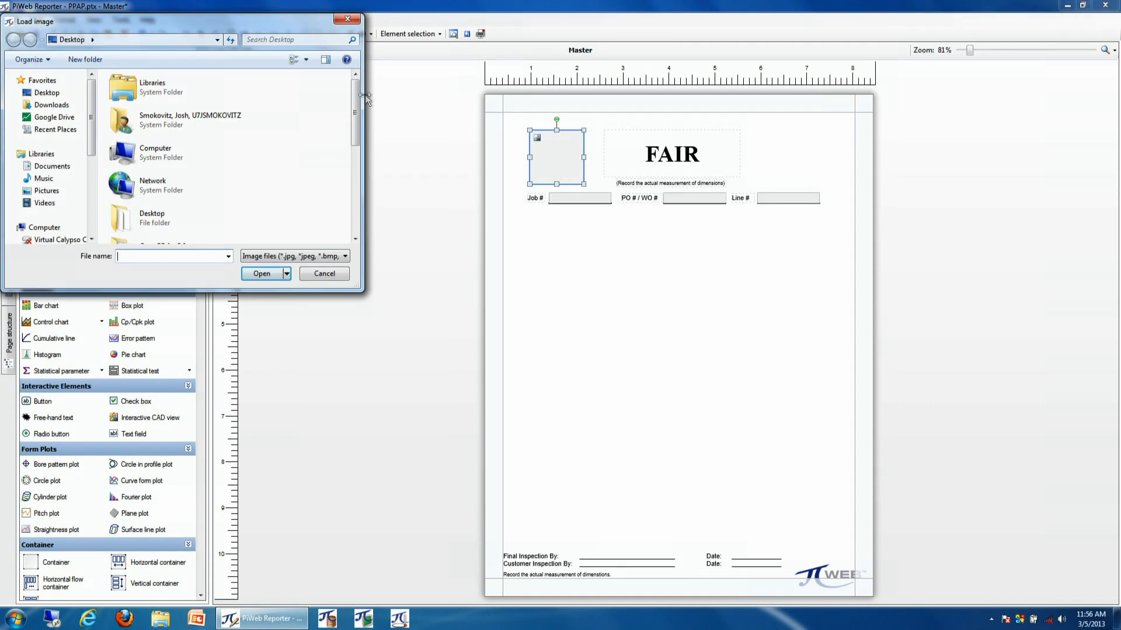
pyautogui.click(171, 159)
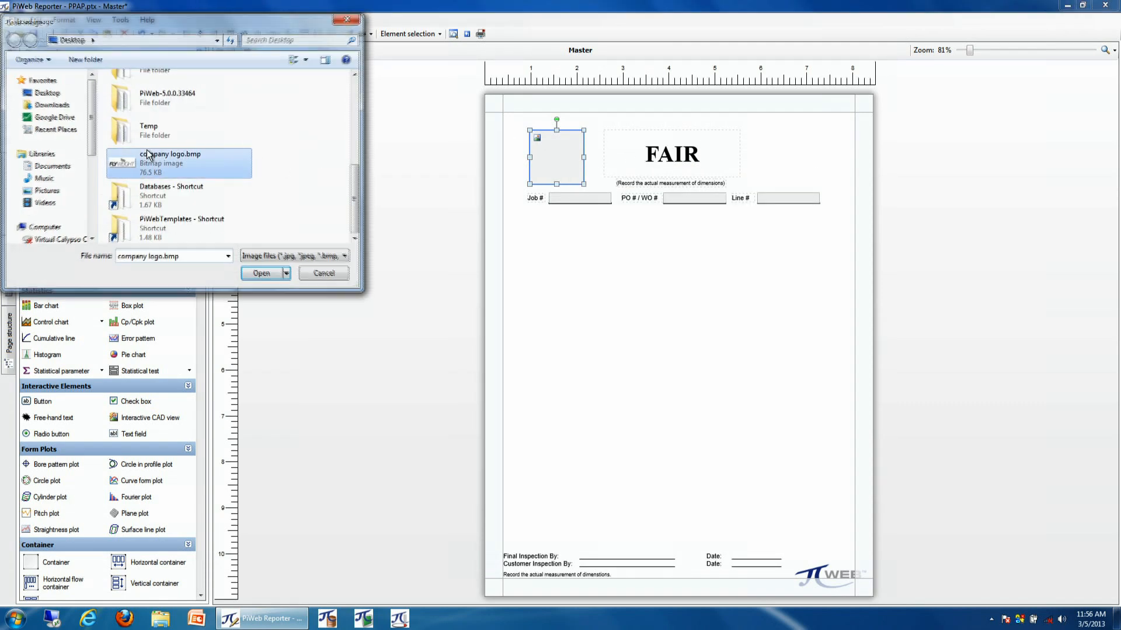
# - Load the FLYWEIGHT logo into the image box and show the page thumbnails
pyautogui.click(260, 273)
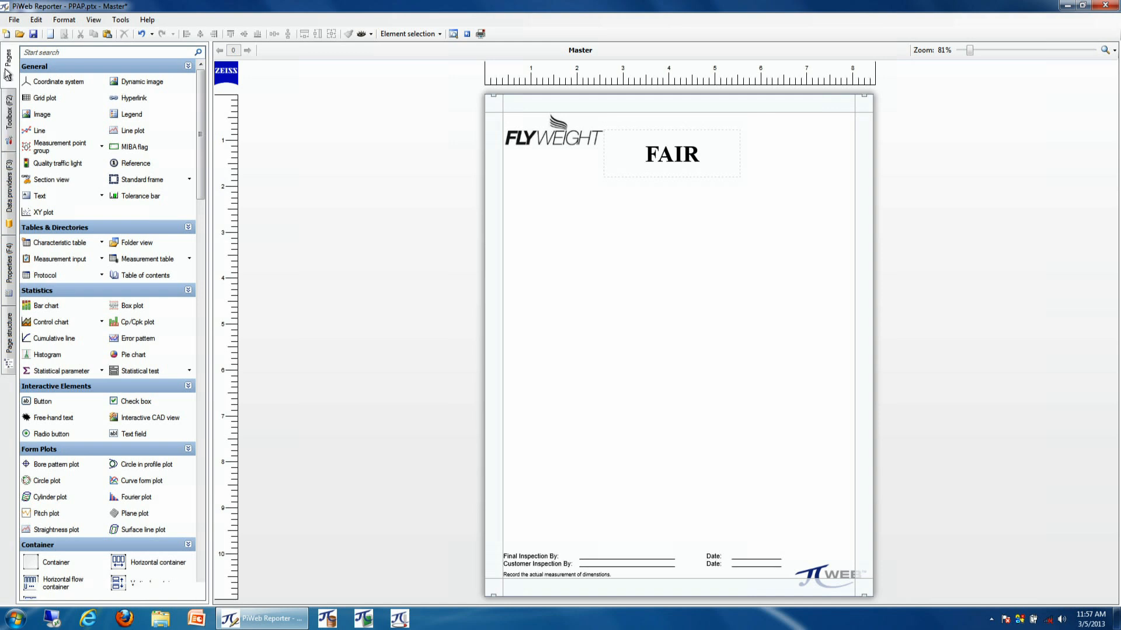
pyautogui.click(123, 79)
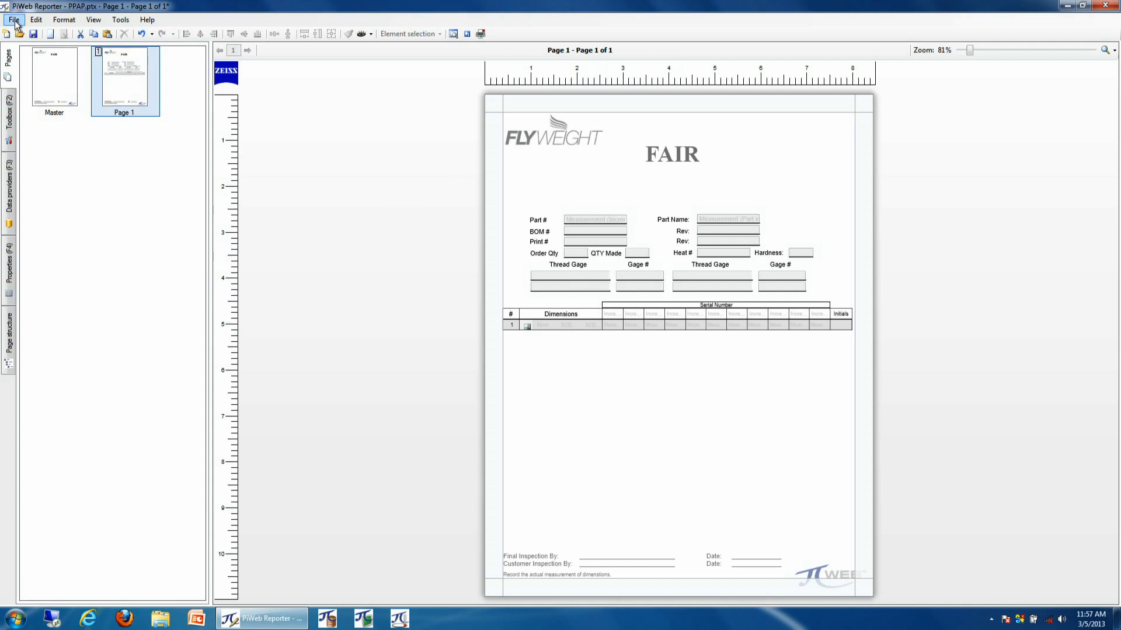
# - Save the report as 'My PPAP' with Save report as
pyautogui.click(13, 20)
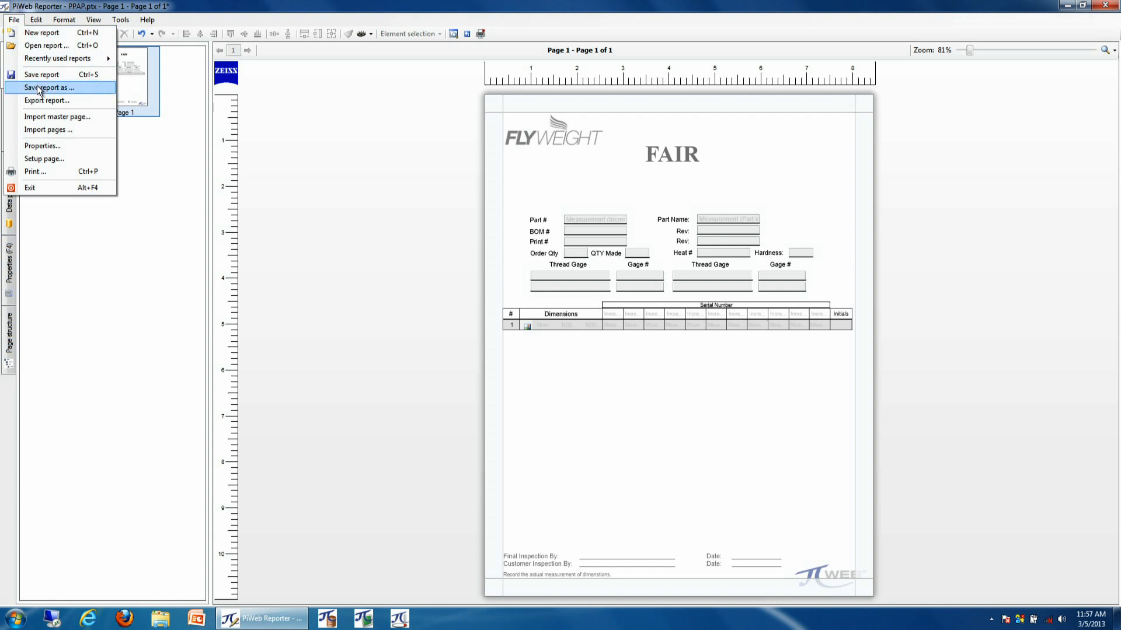
pyautogui.click(47, 87)
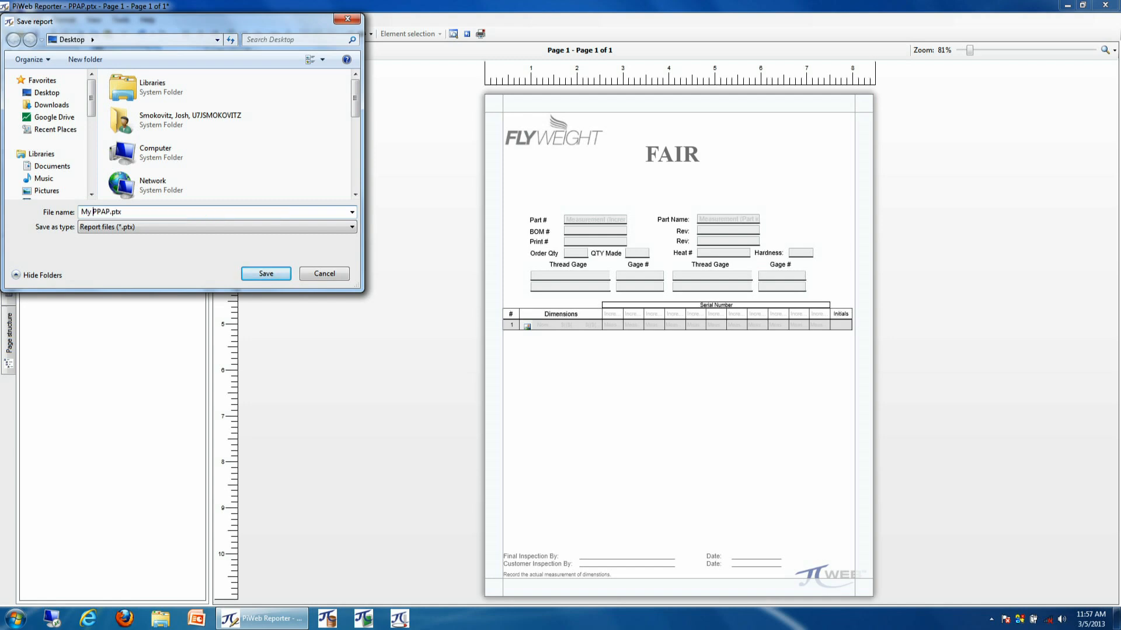
pyautogui.click(265, 273)
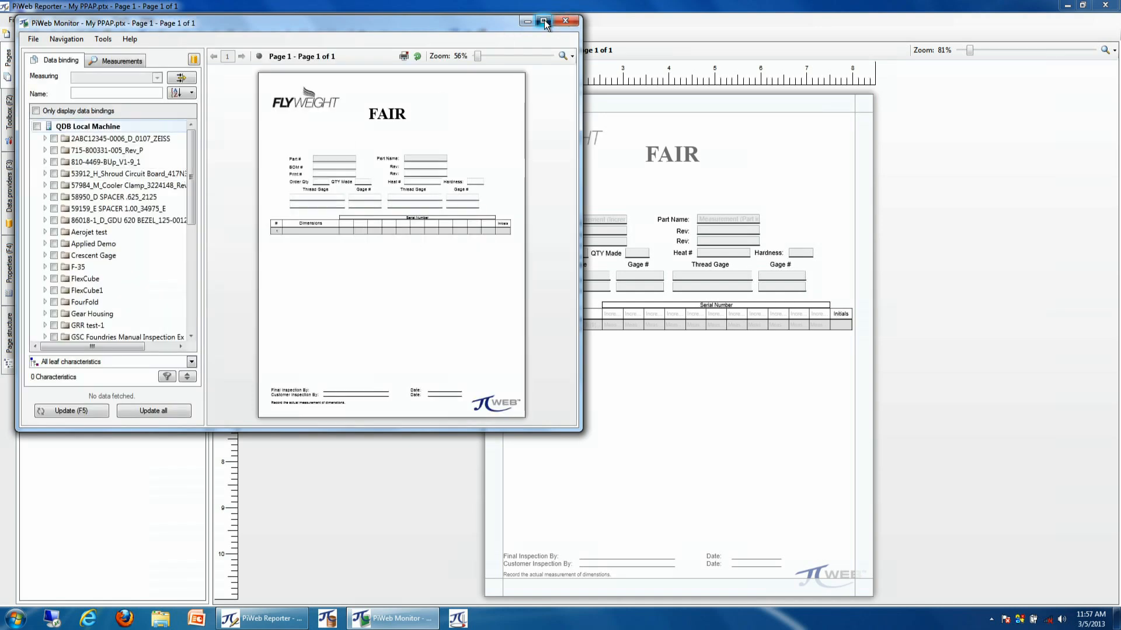
# - Maximize PiWeb Monitor, bind FlexCube1, and update all to load its measurement data
pyautogui.click(544, 19)
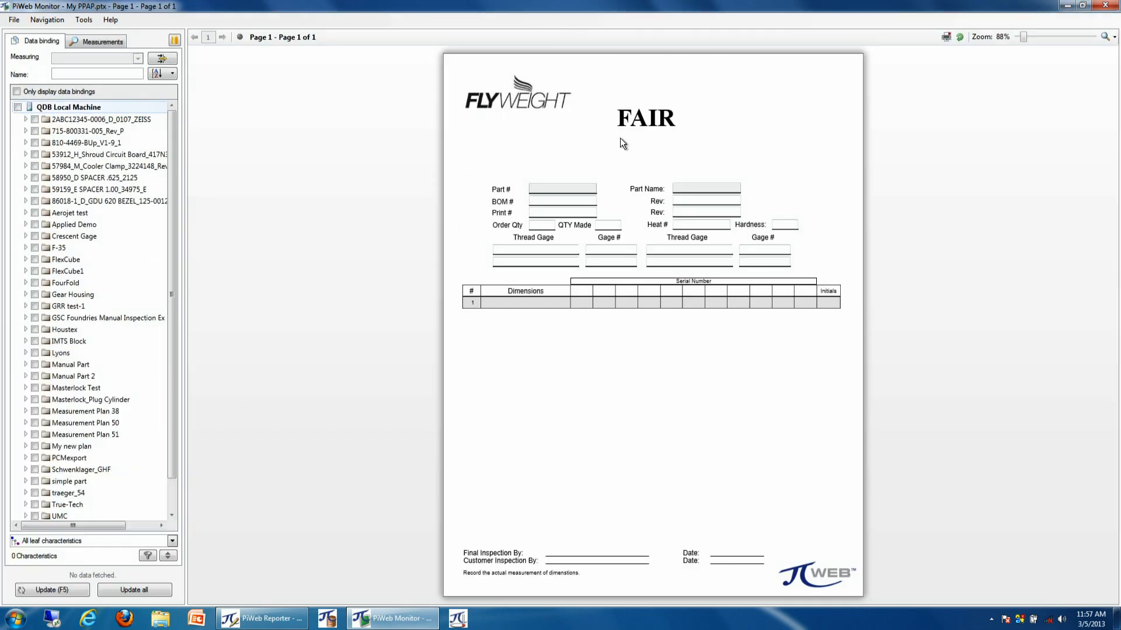
pyautogui.click(66, 271)
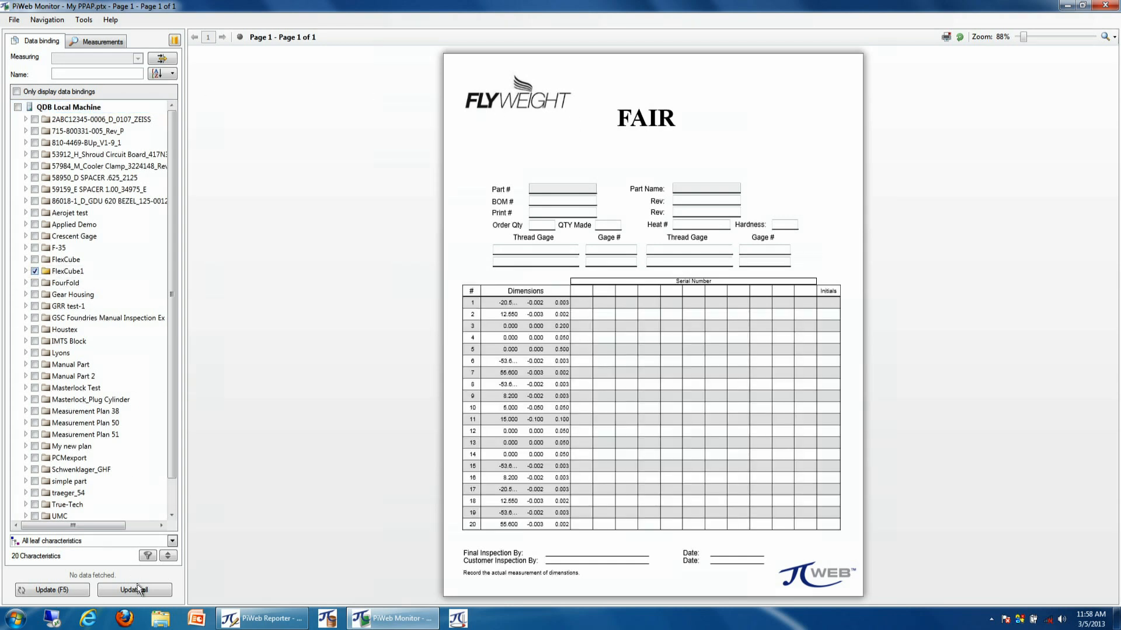
pyautogui.click(134, 589)
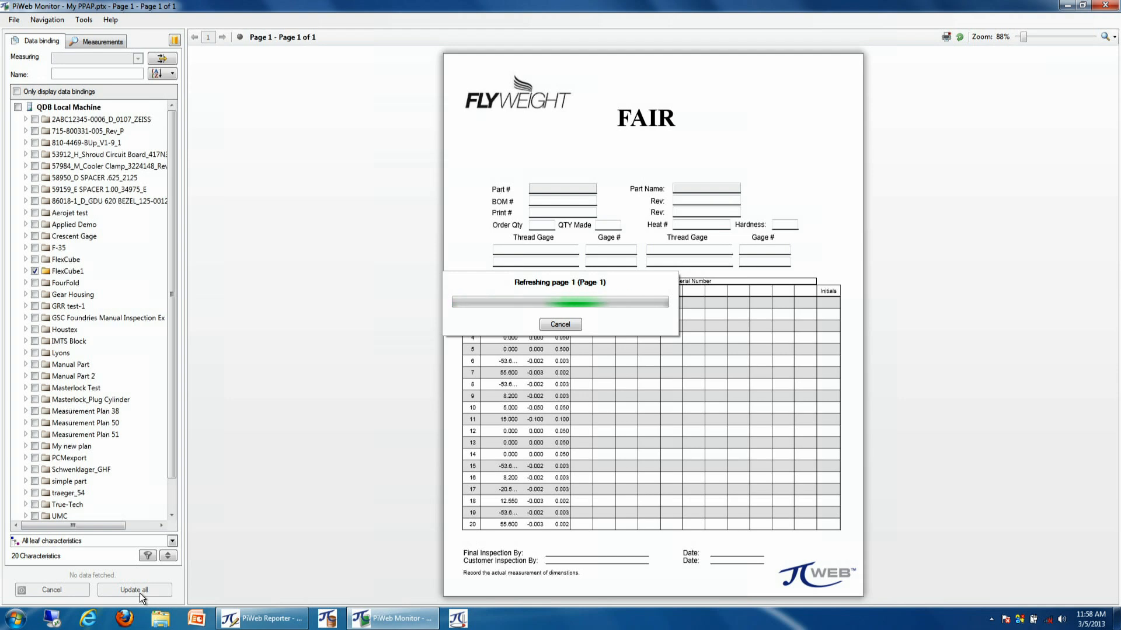
pyautogui.click(135, 590)
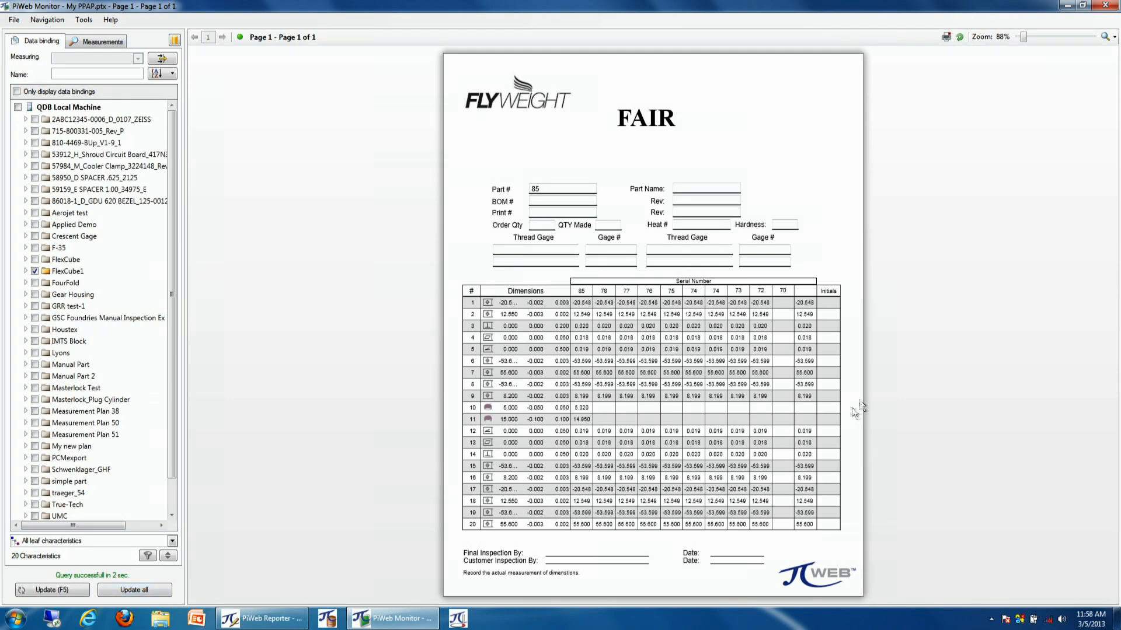
pyautogui.moveTo(585, 432)
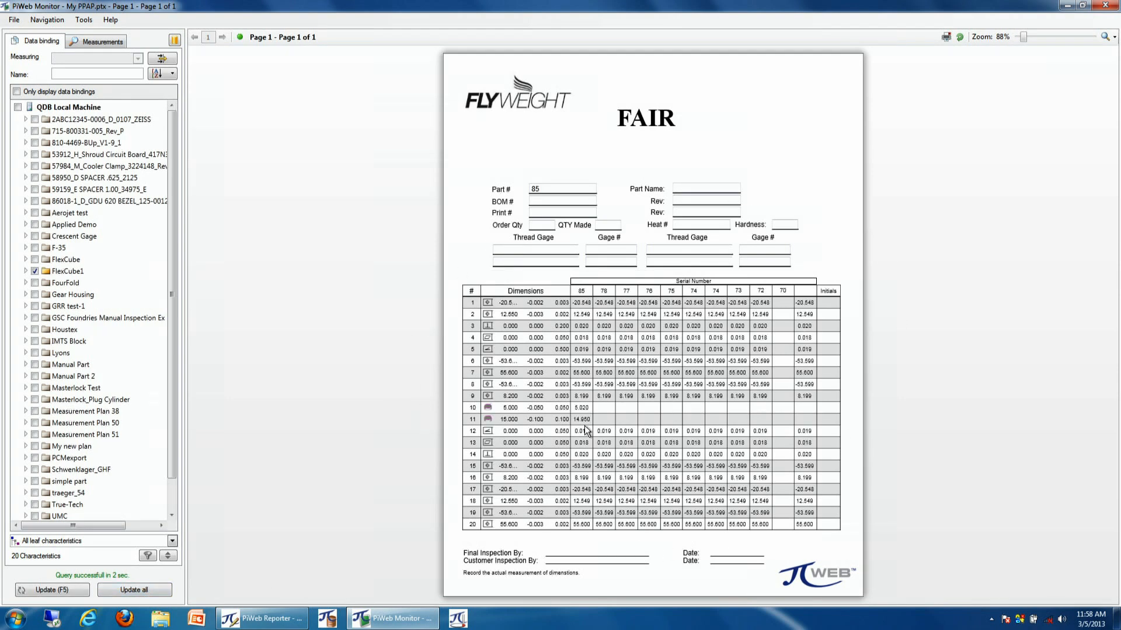